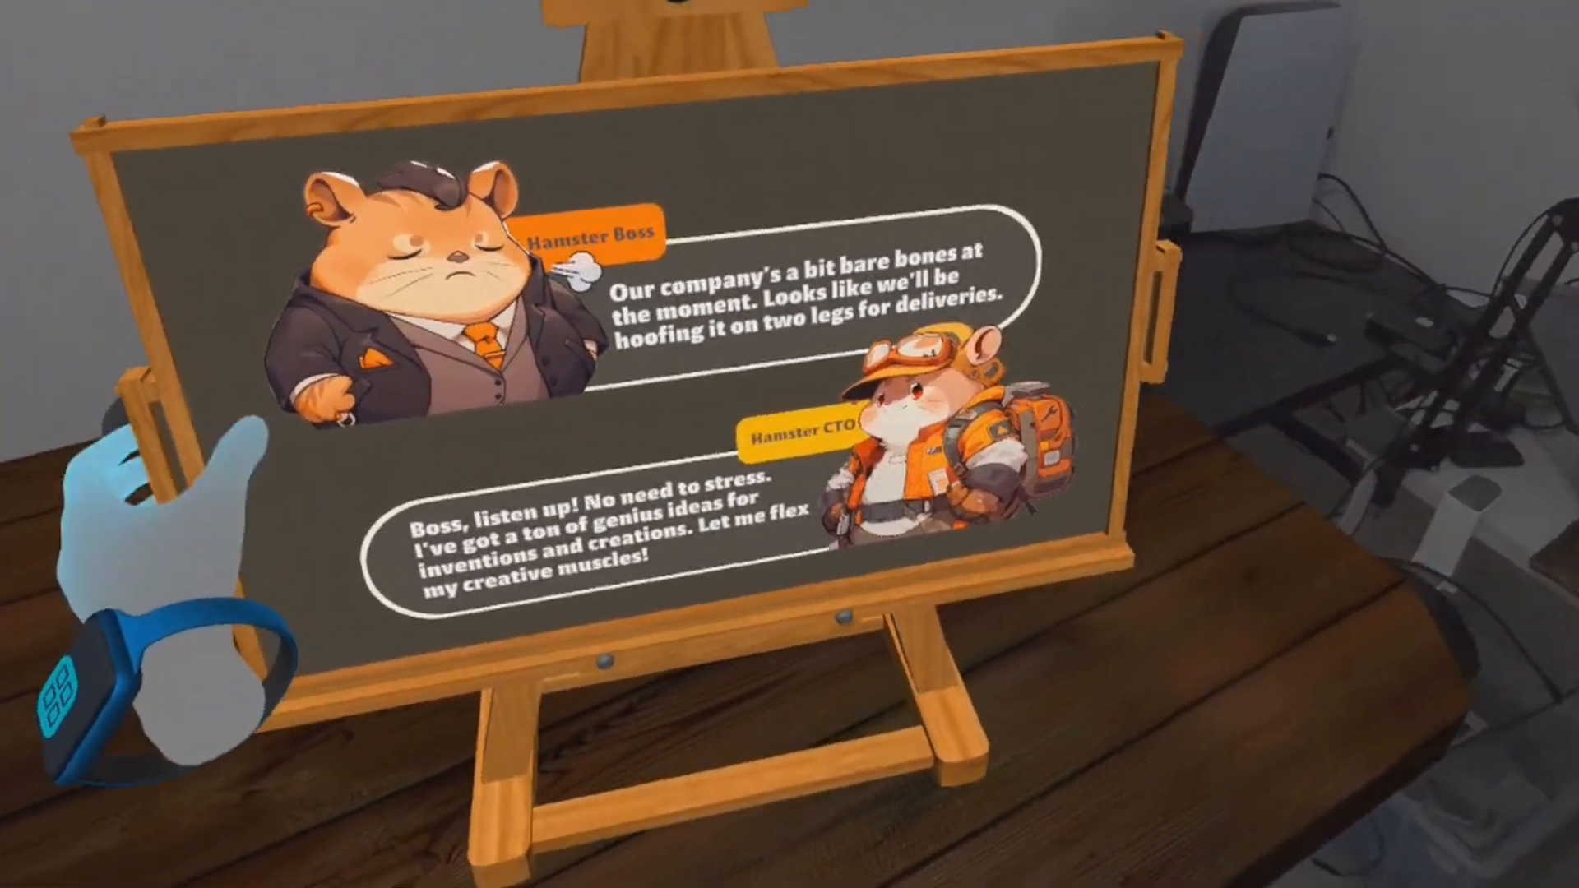
mouse_move(790, 444)
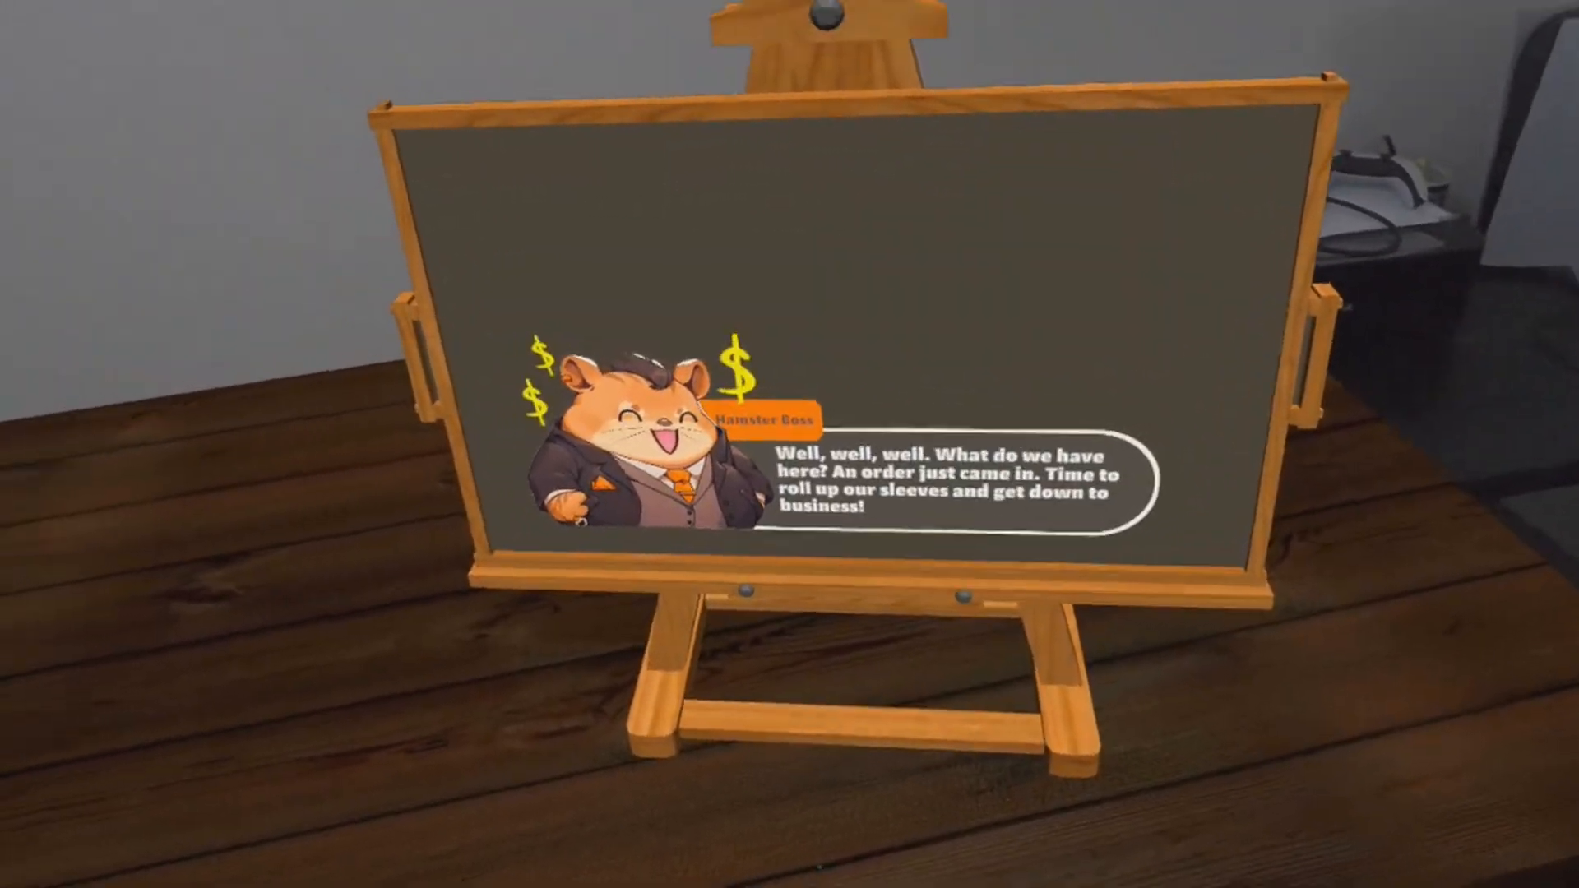
mouse_move(789, 444)
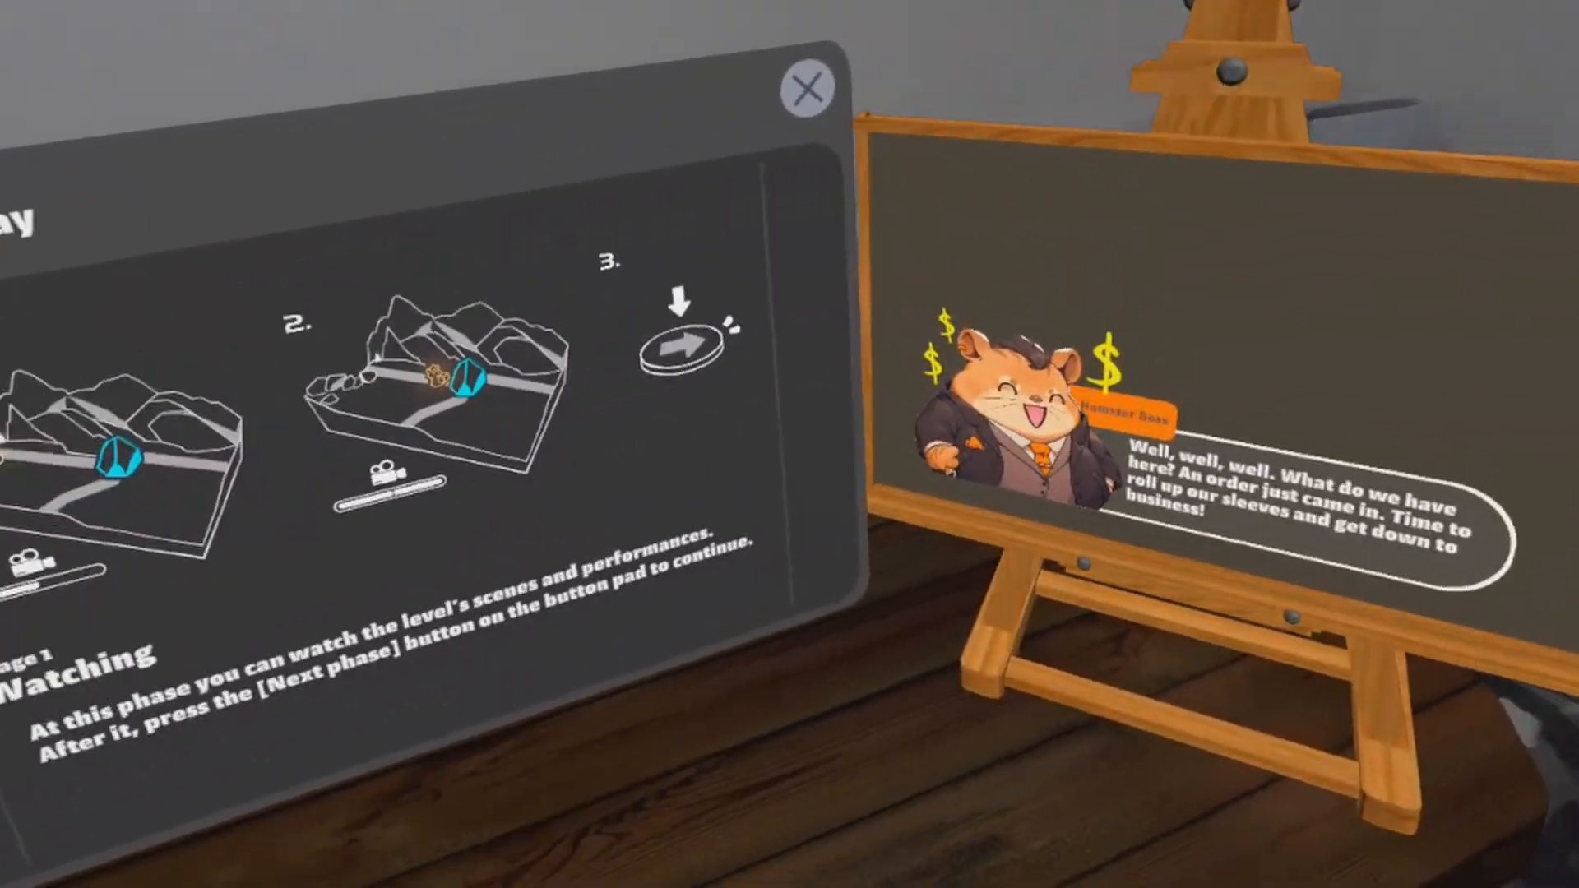
Step: Close the How to Play guide so the board shows the lever explanation
left_click(802, 89)
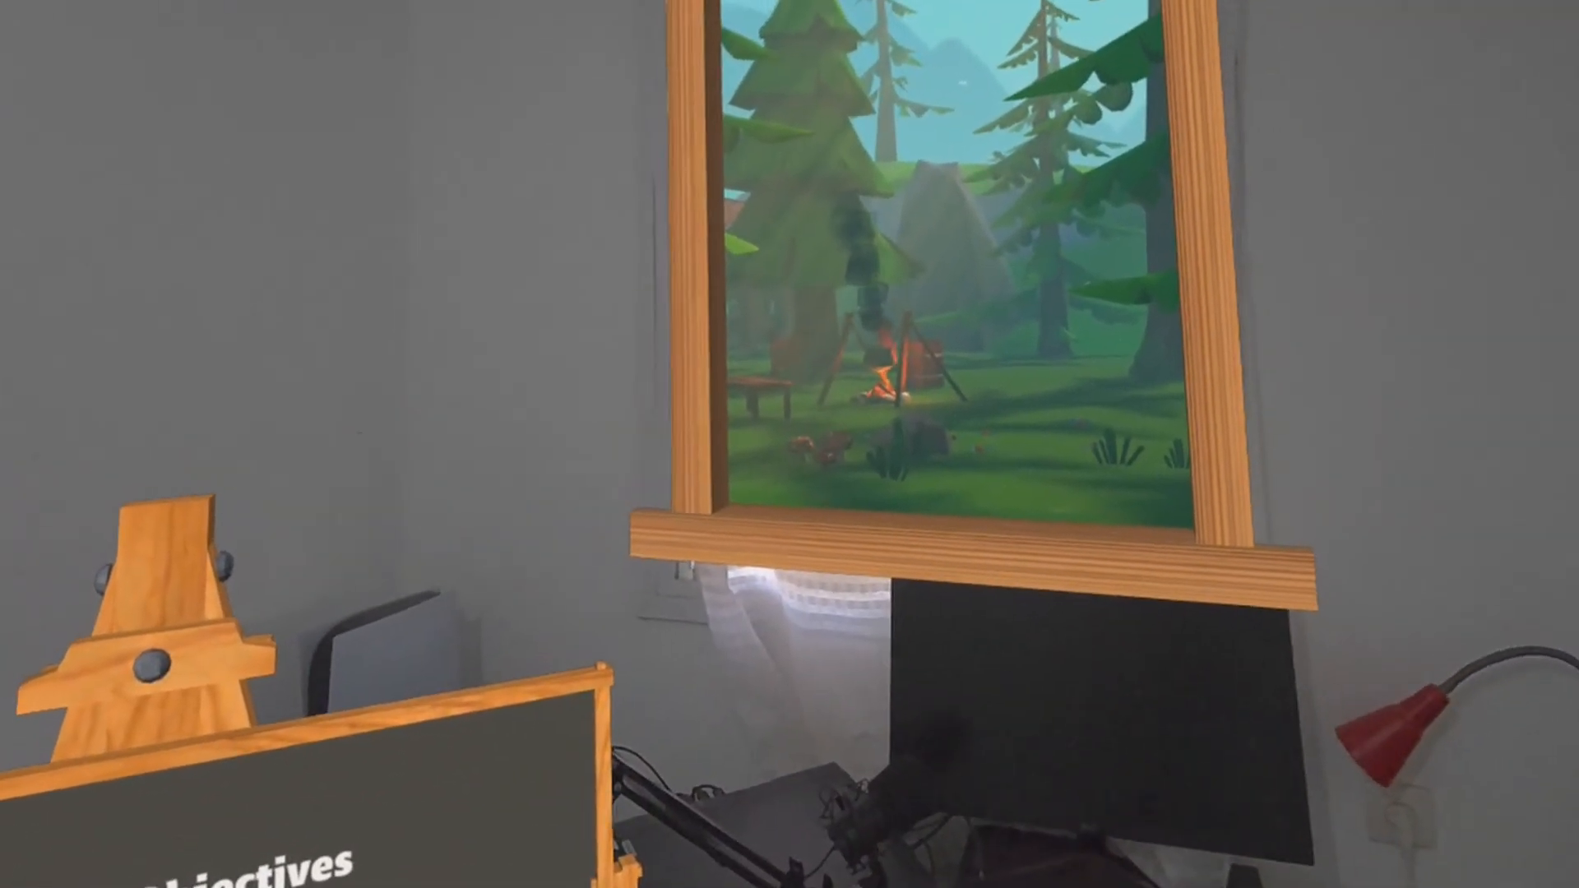
mouse_move(789, 444)
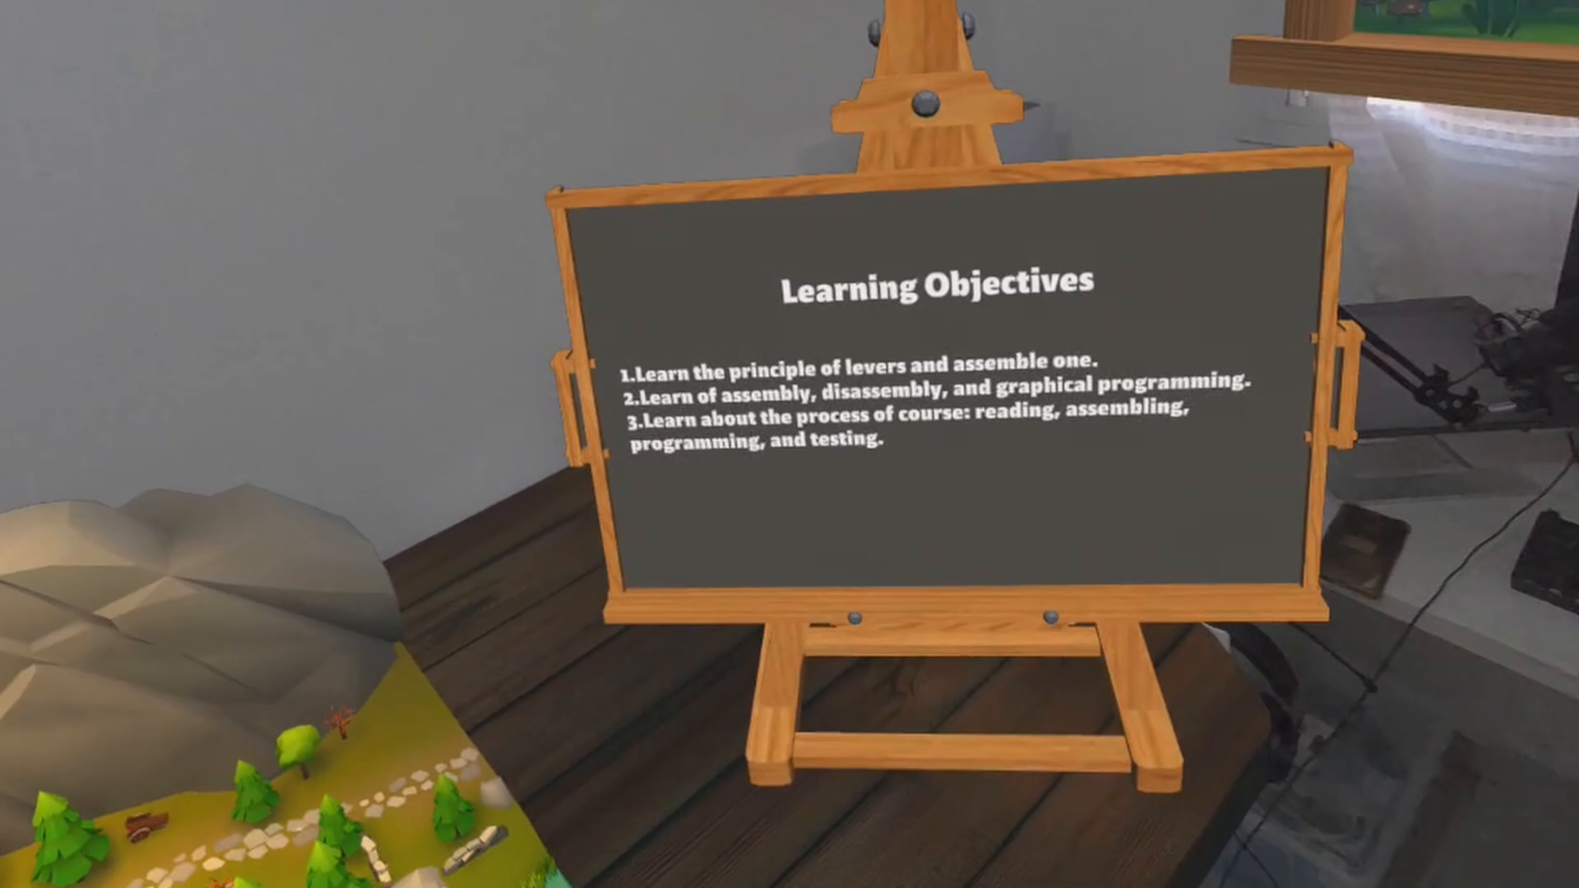
mouse_move(790, 444)
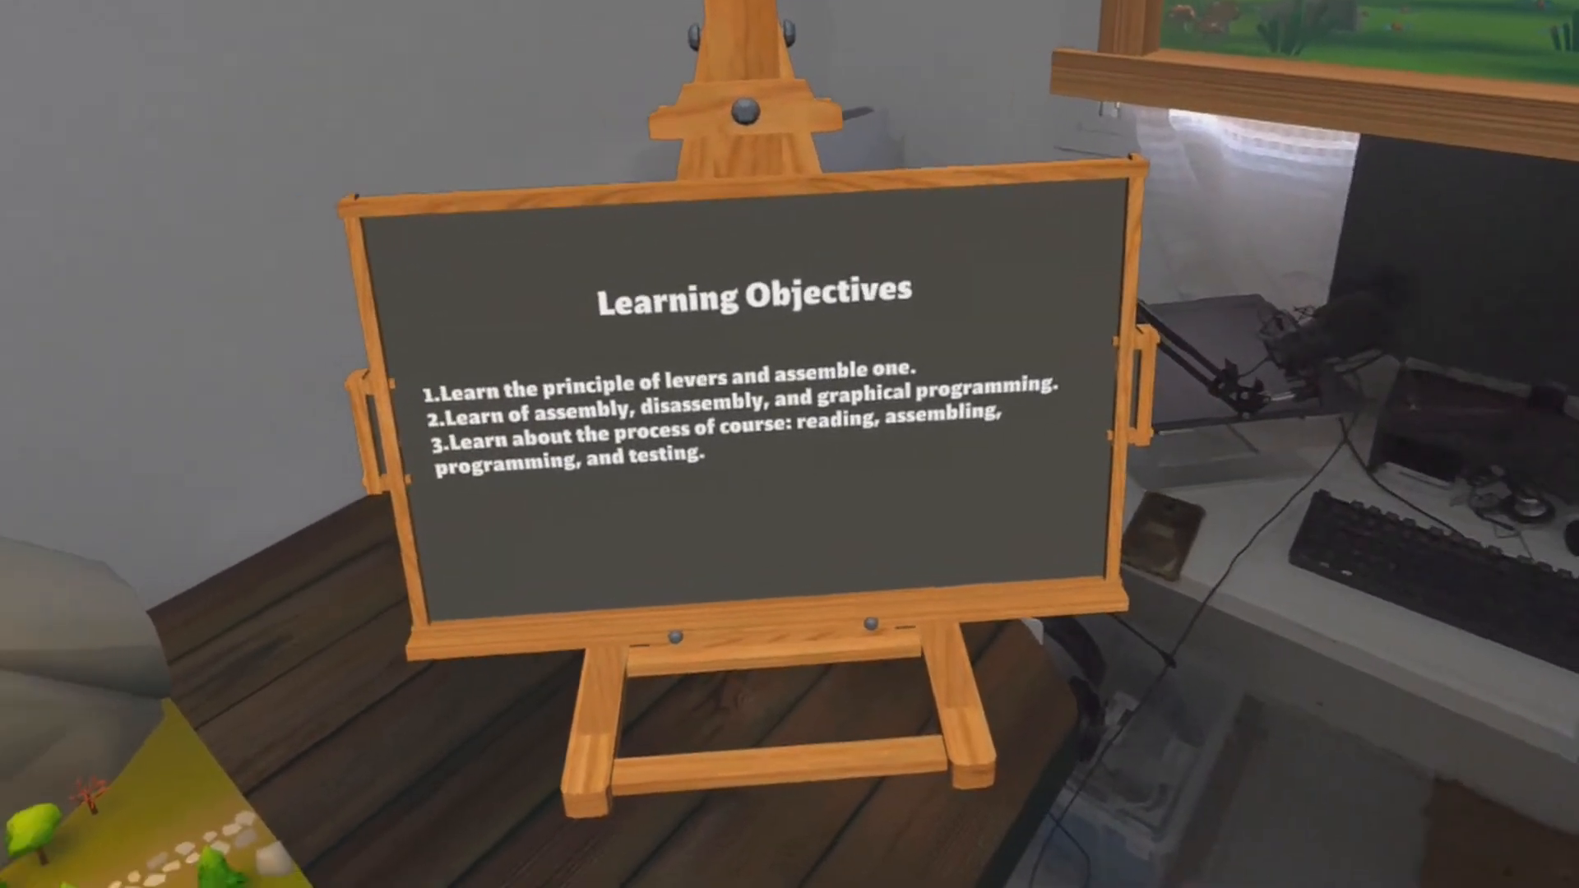
mouse_move(789, 444)
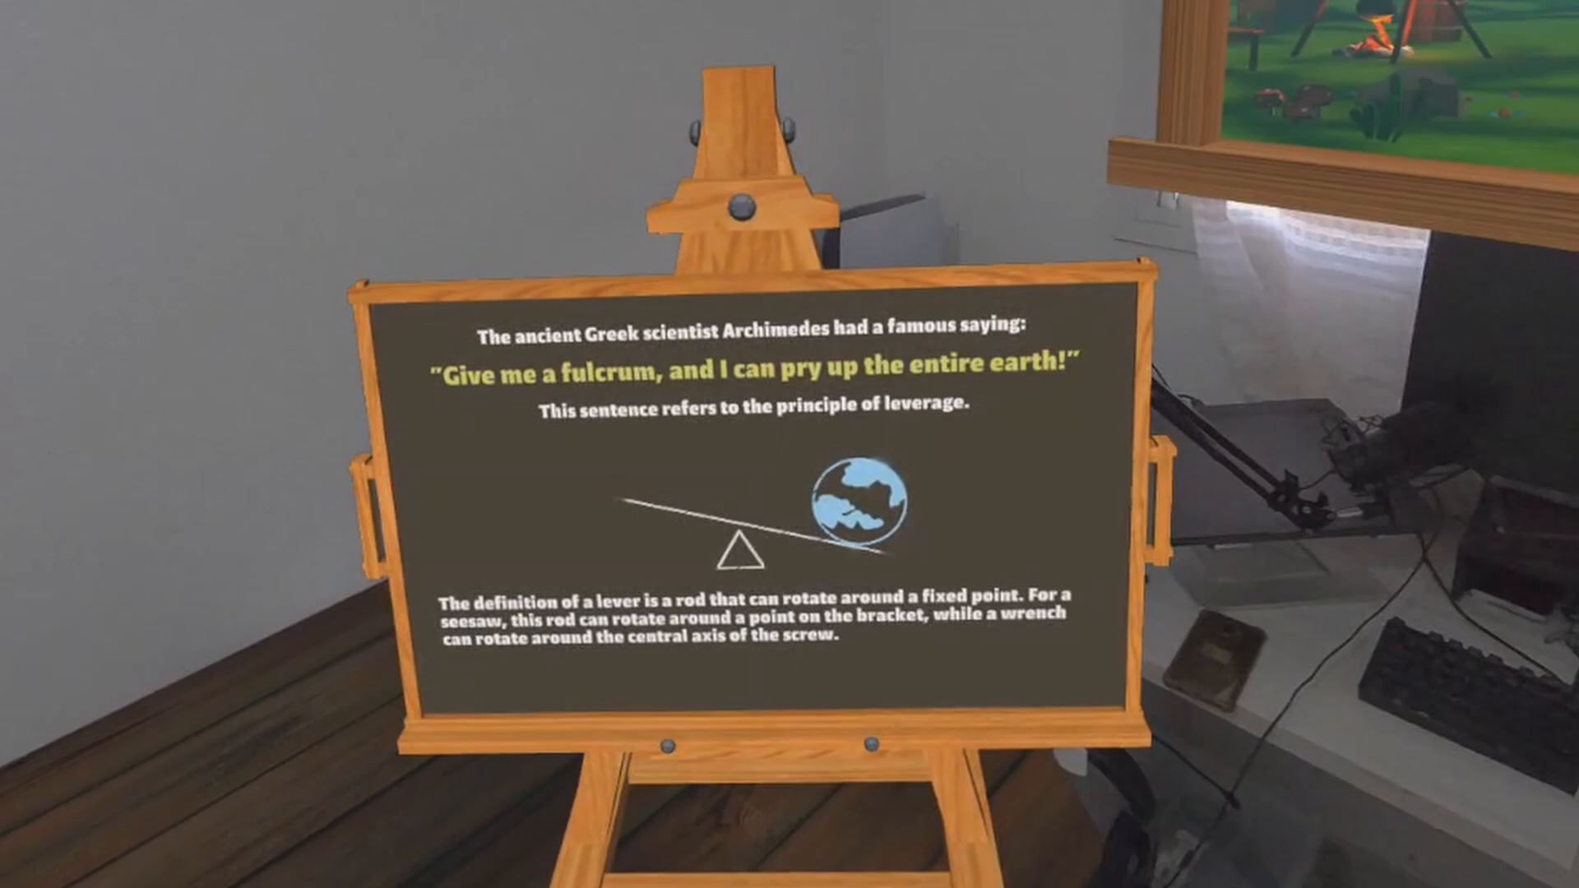
mouse_move(789, 444)
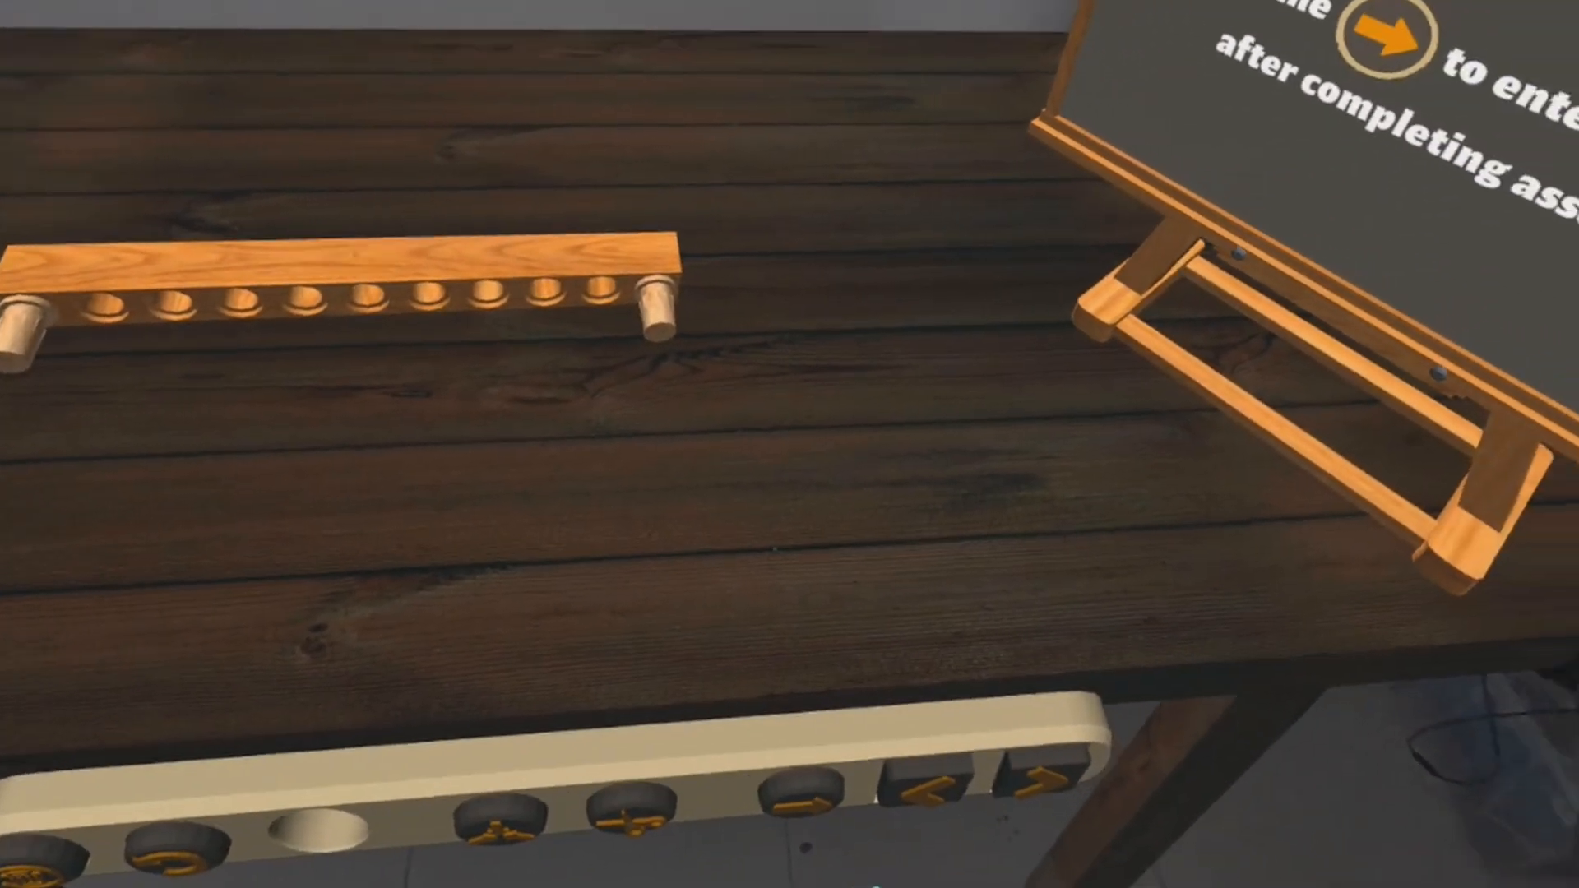
mouse_move(789, 444)
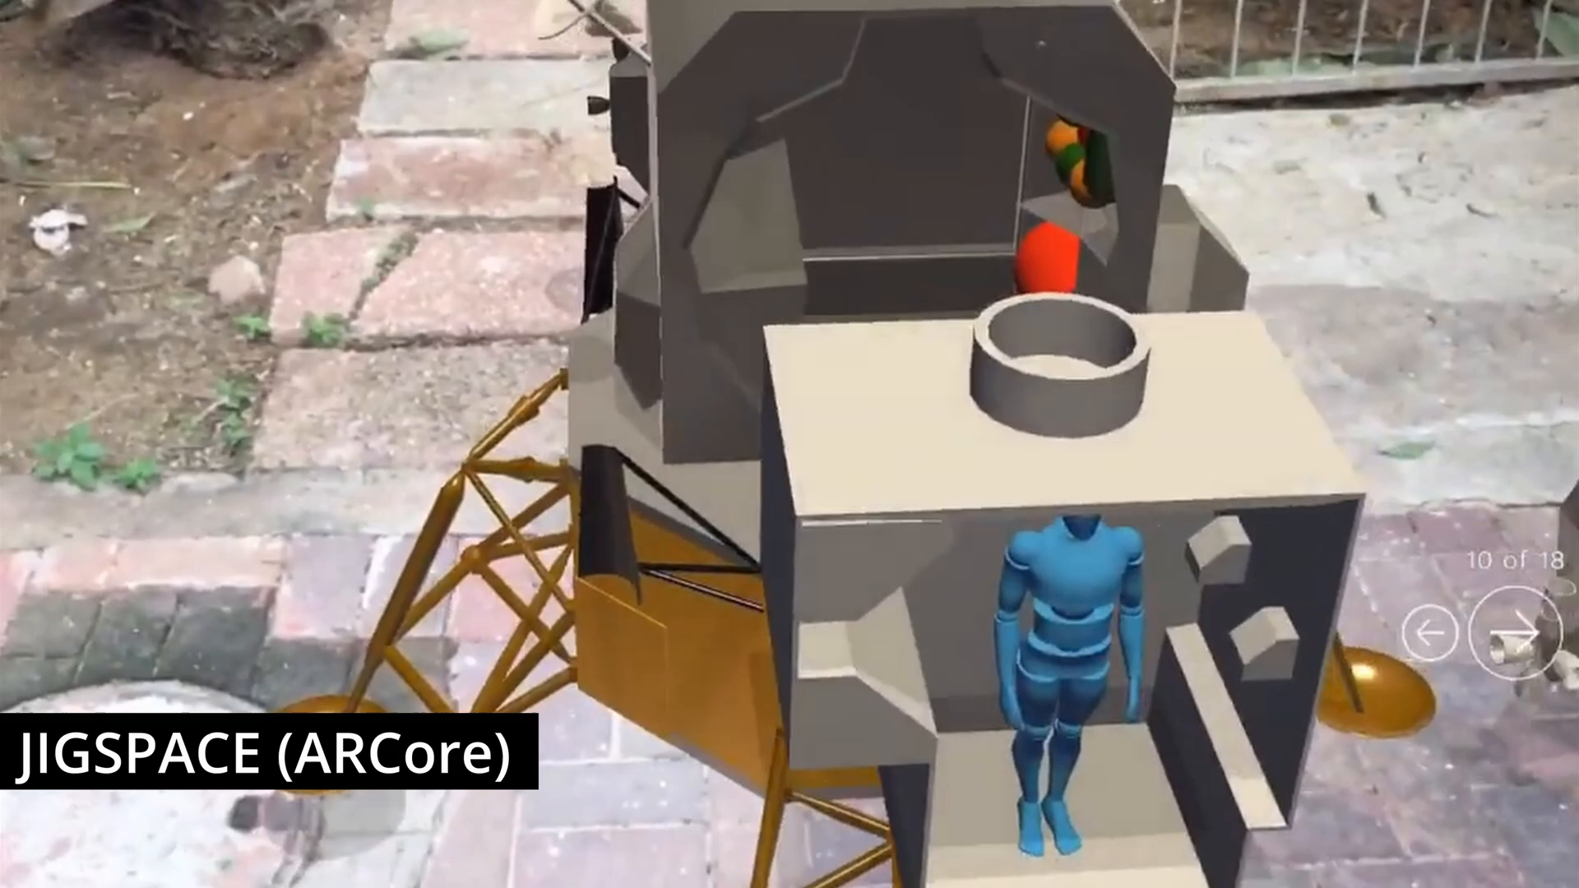
Step: Step the lunar lander walkthrough forward to the labelled descent stage
left_click(1512, 632)
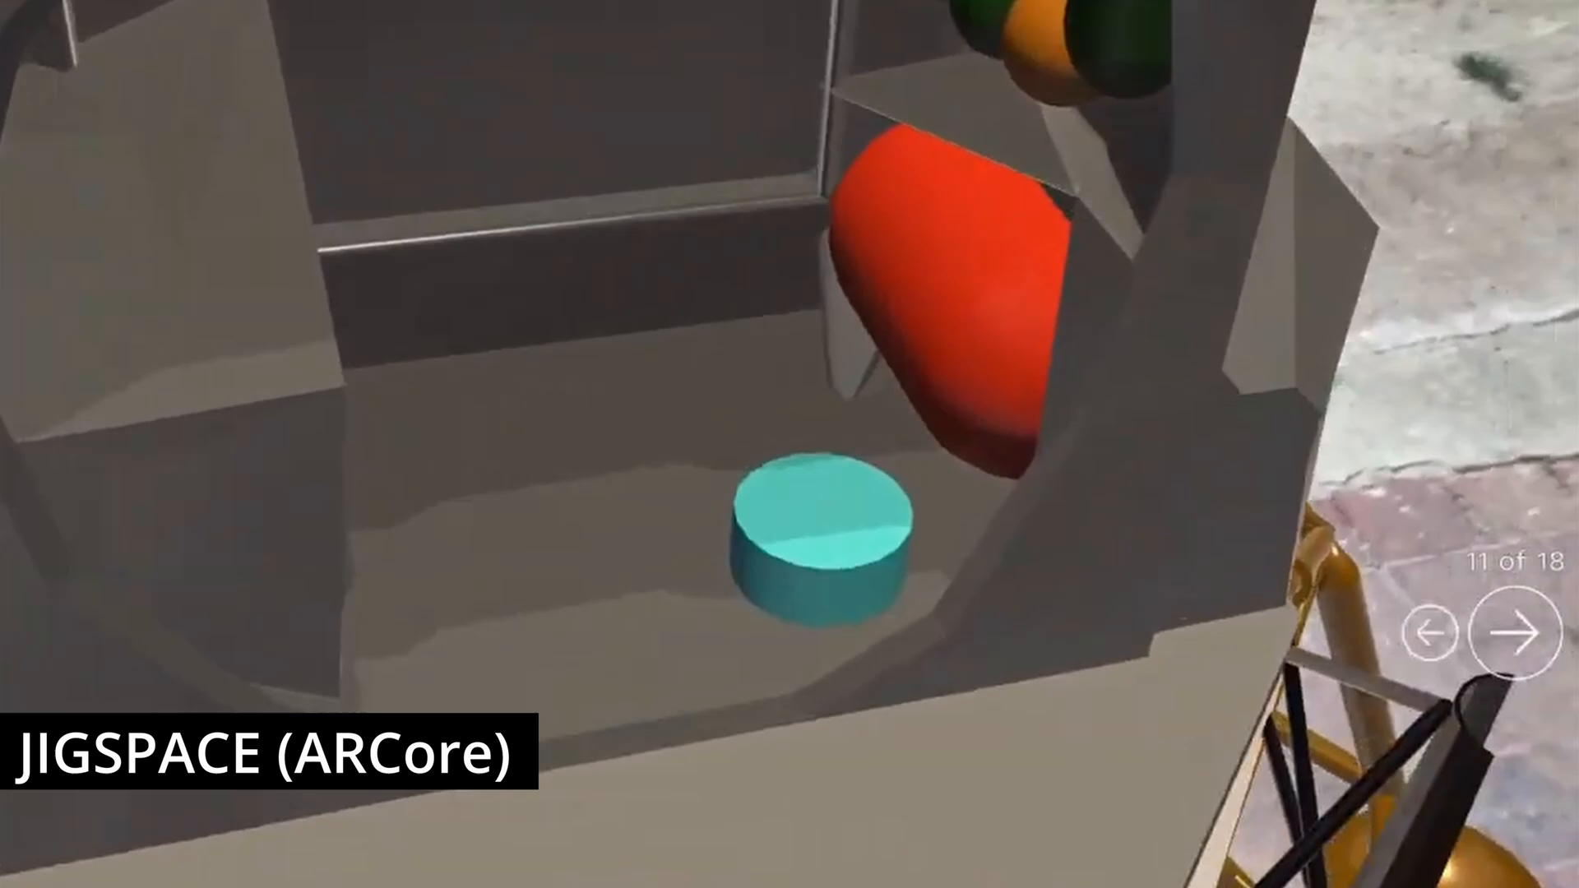
left_click(1515, 632)
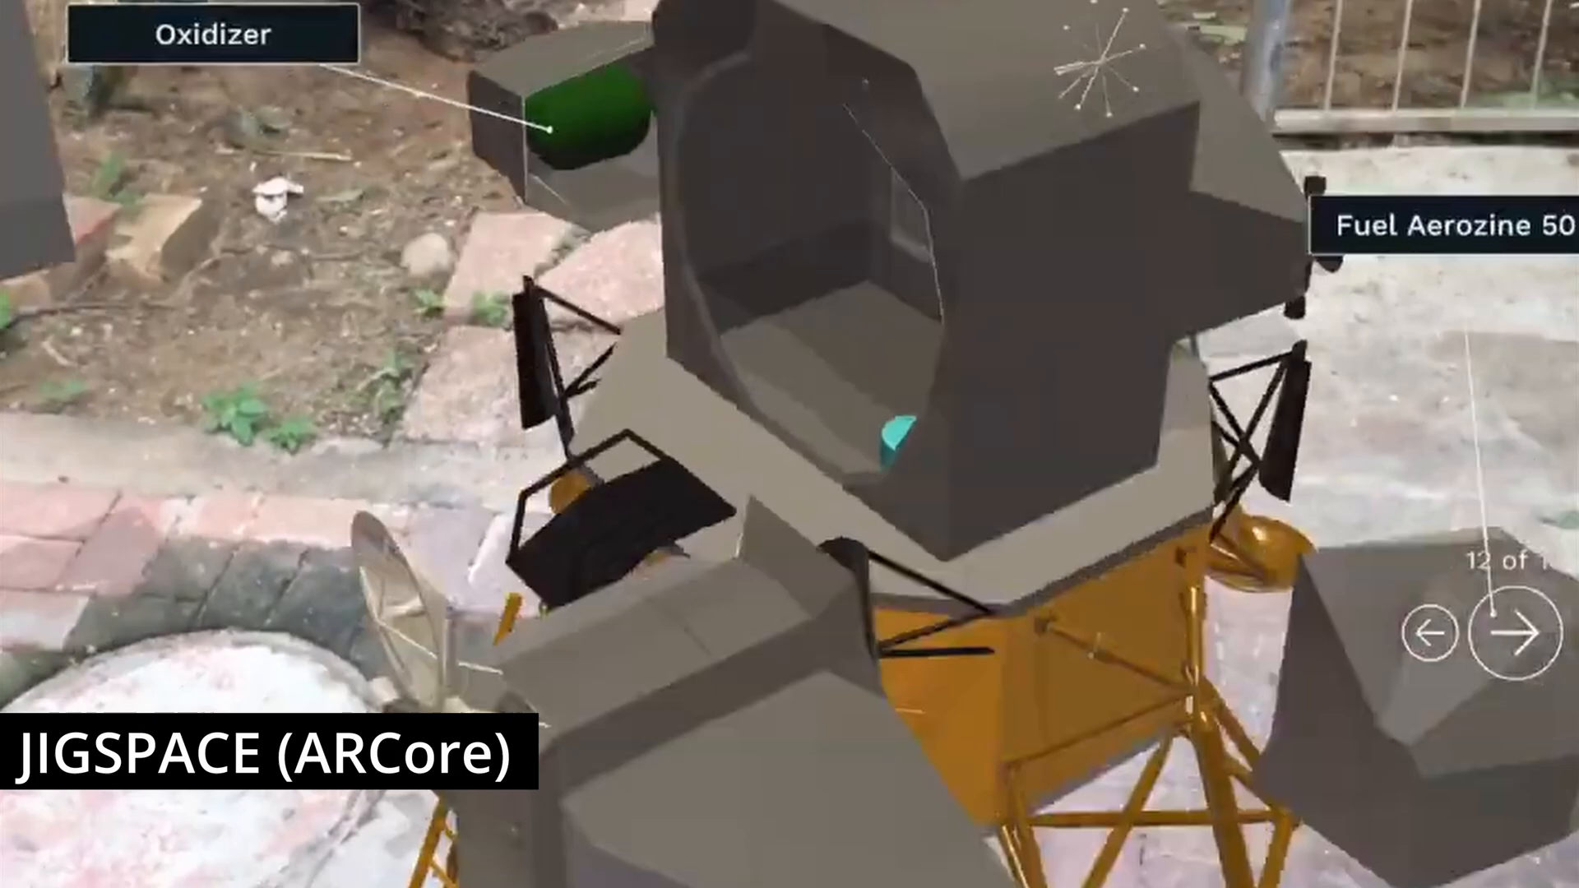
left_click(1515, 632)
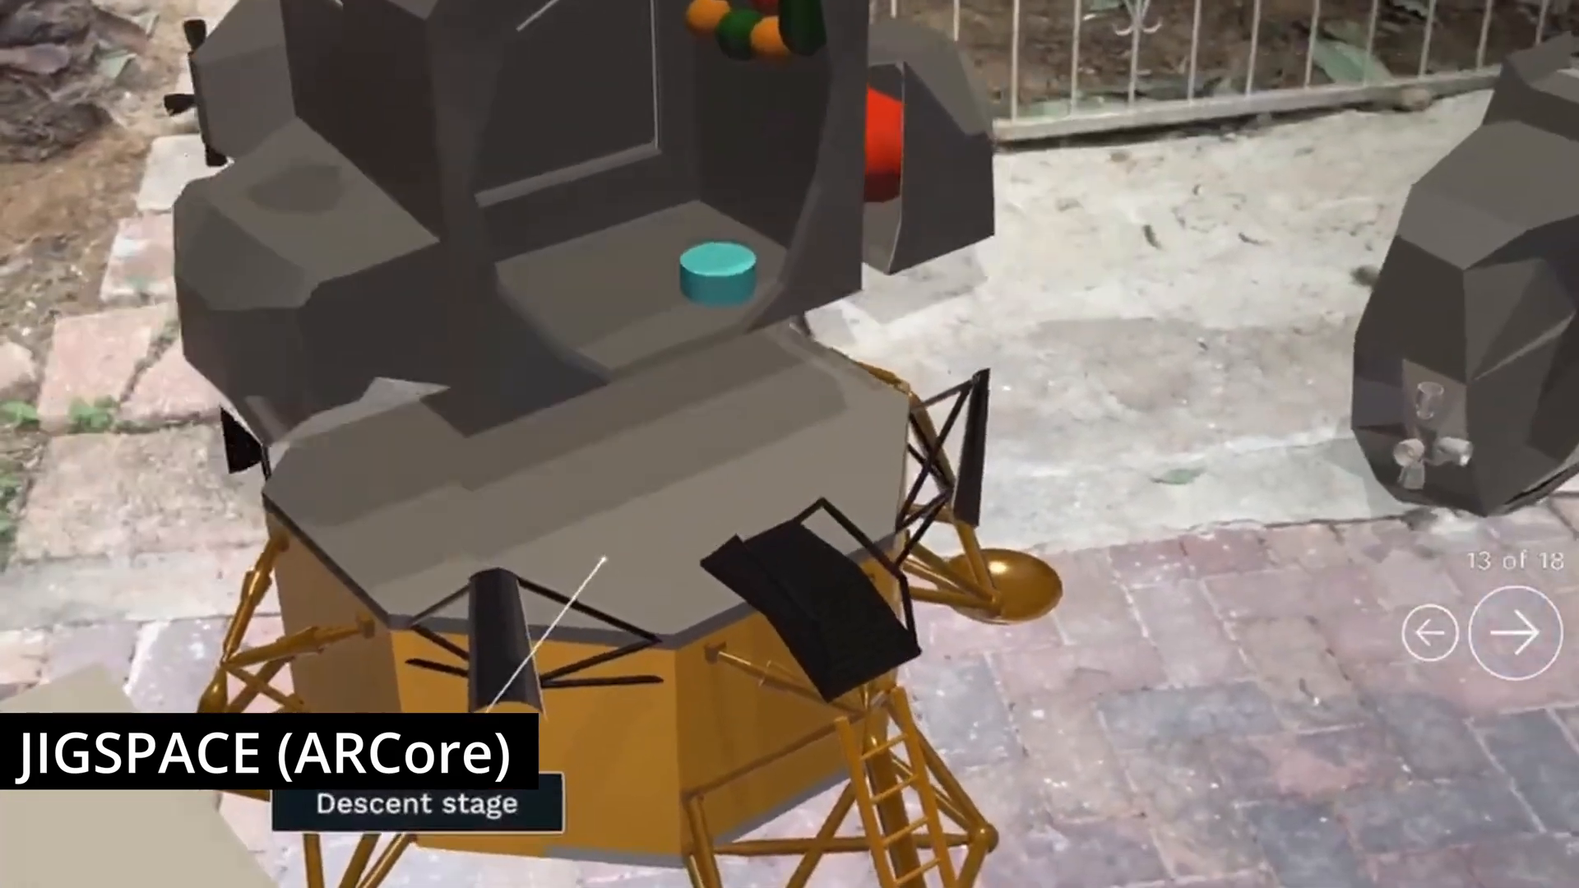
left_click(1512, 633)
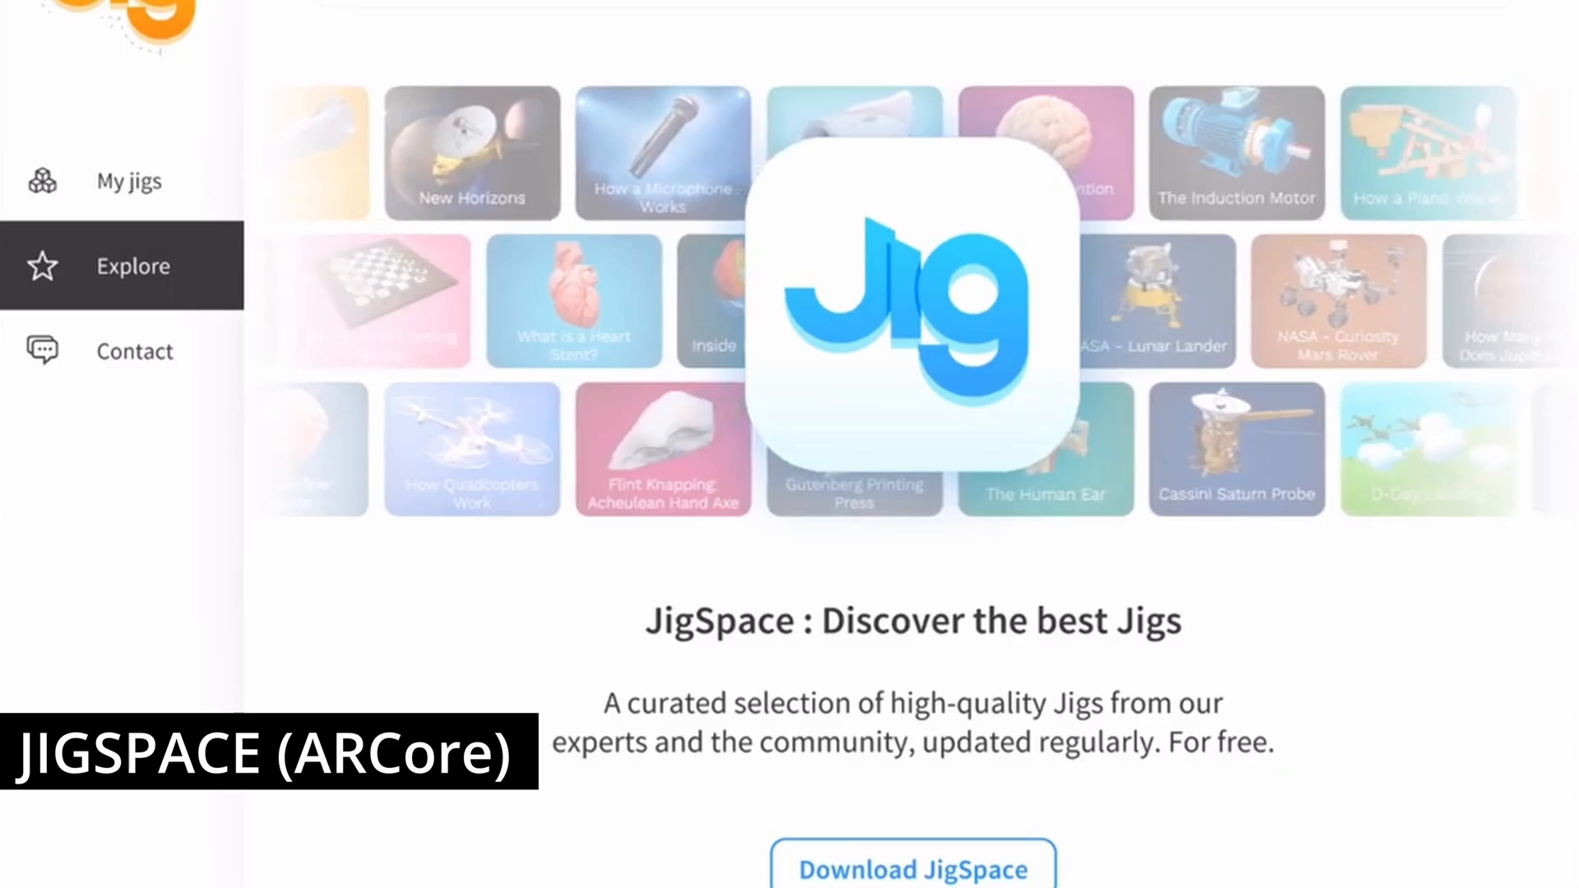
Step: Select Explore in the JigSpace sidebar to show the curated Jigs
left_click(128, 181)
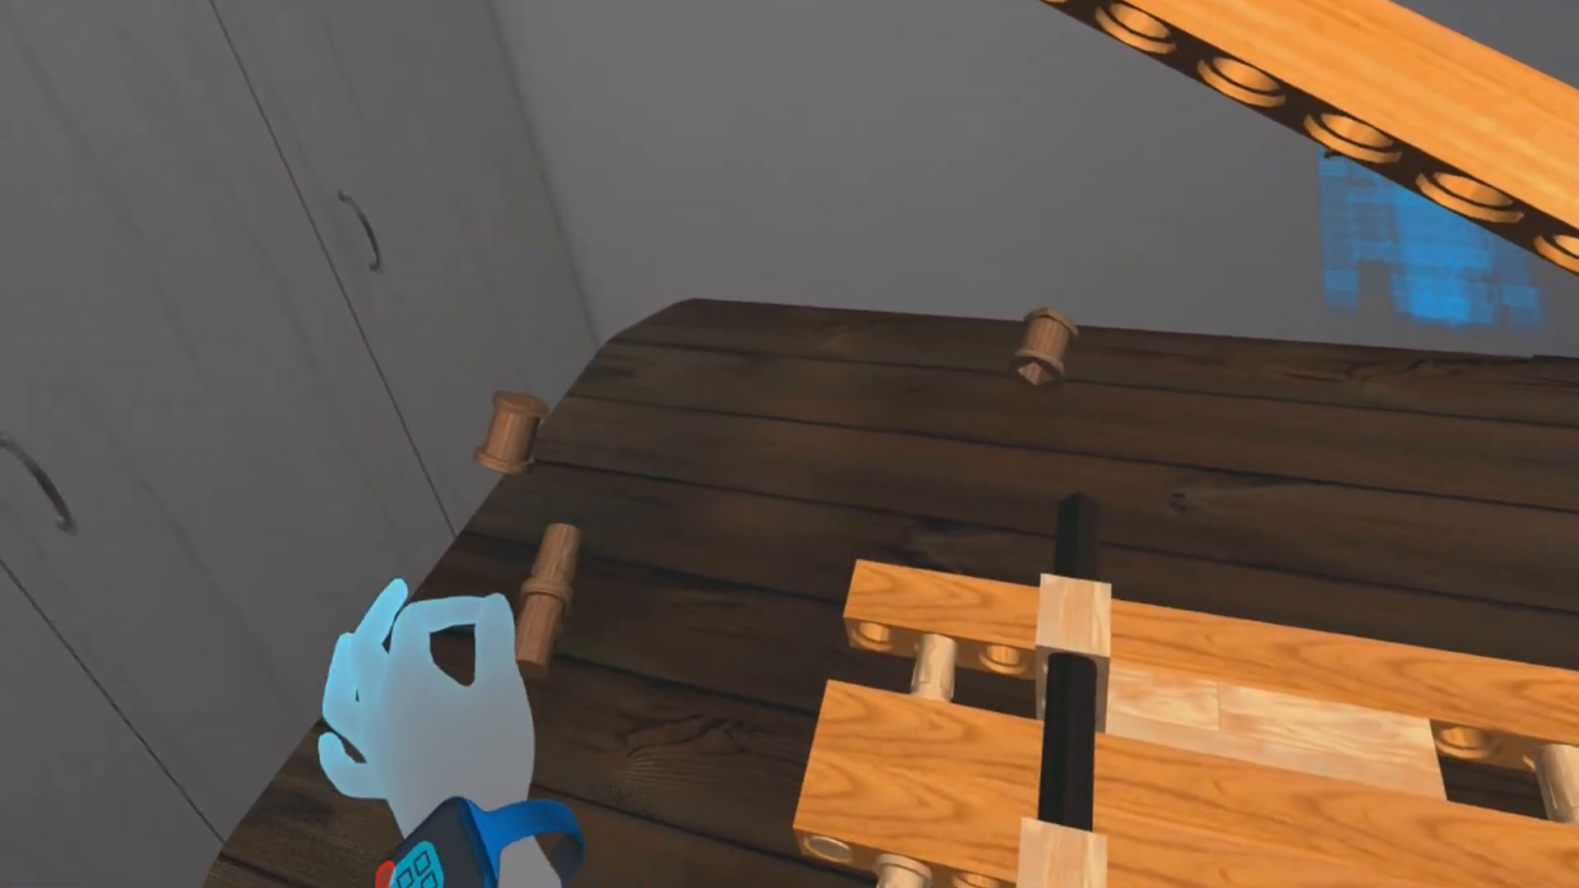
mouse_move(789, 443)
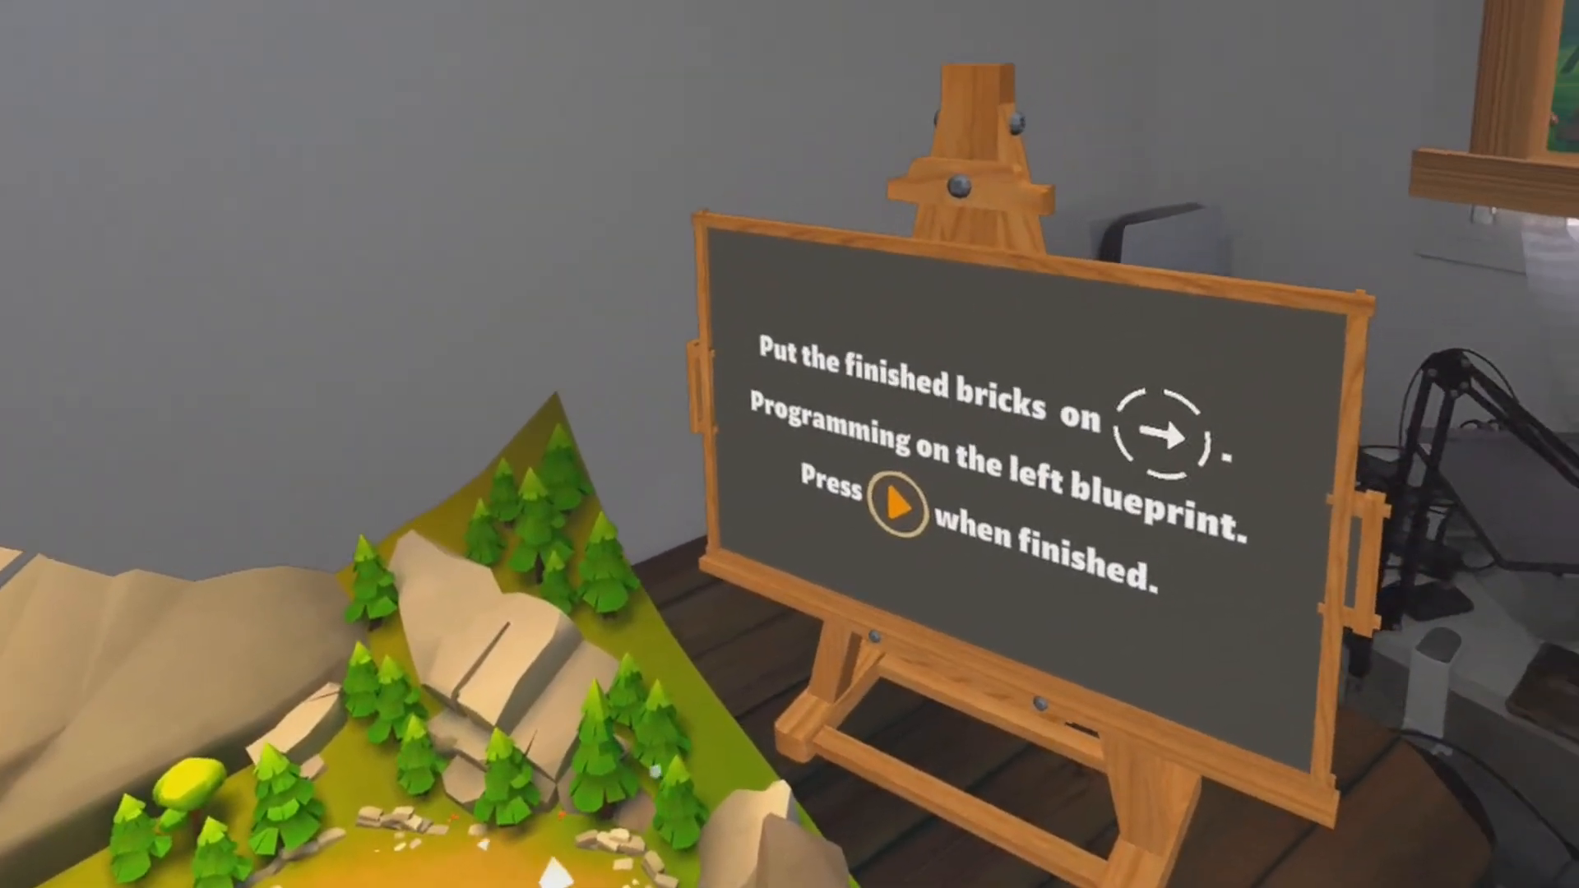
mouse_move(789, 444)
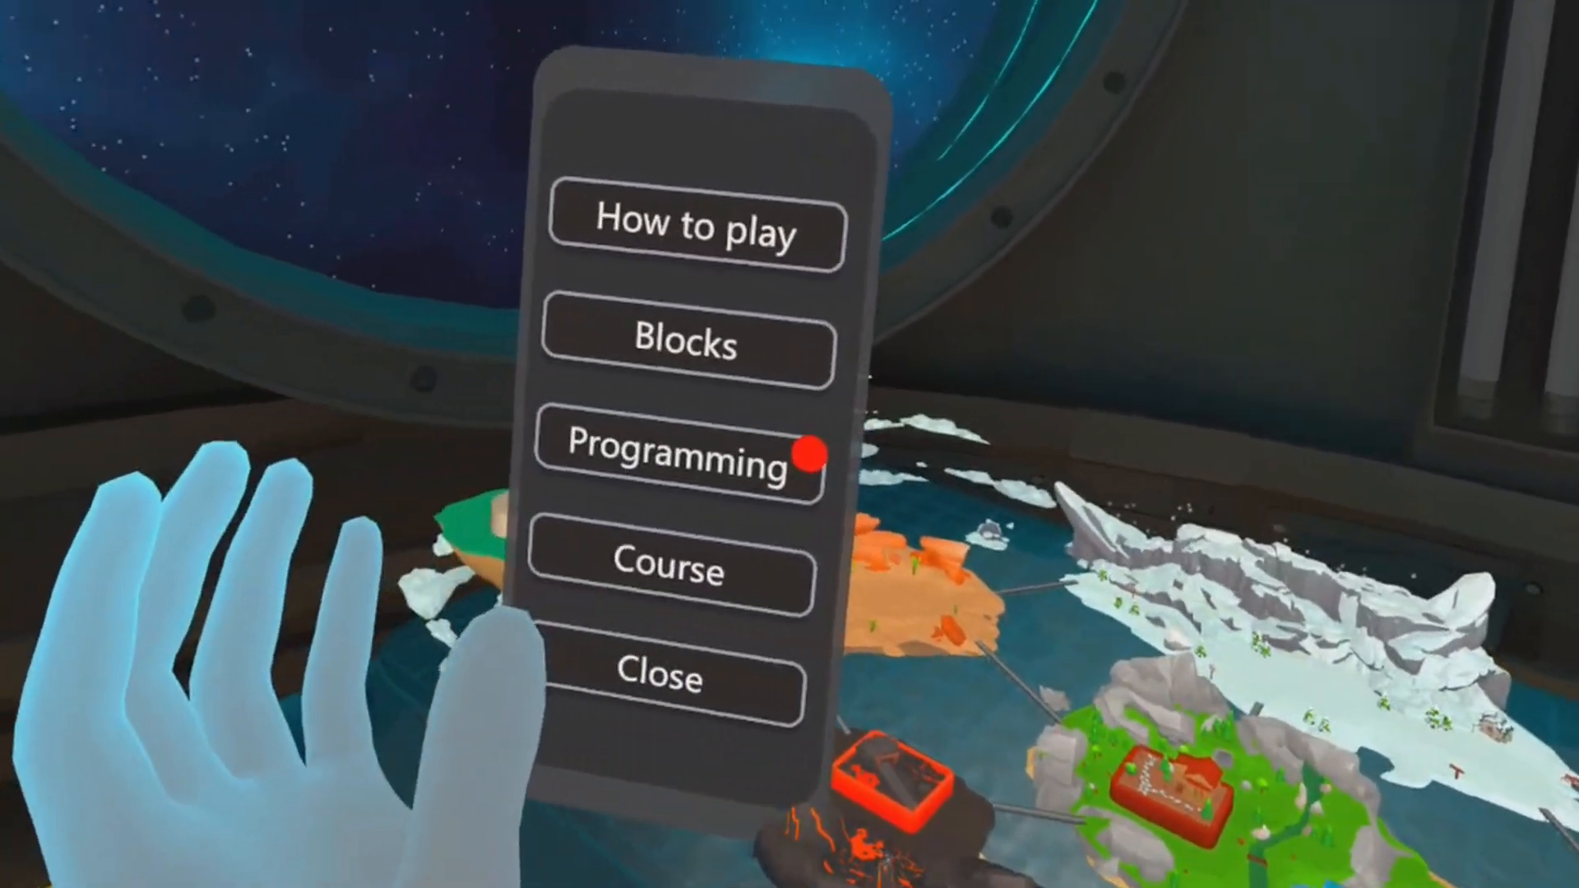
Step: Open Course, page past 1-Lever to the locked levels, and close the list
left_click(690, 232)
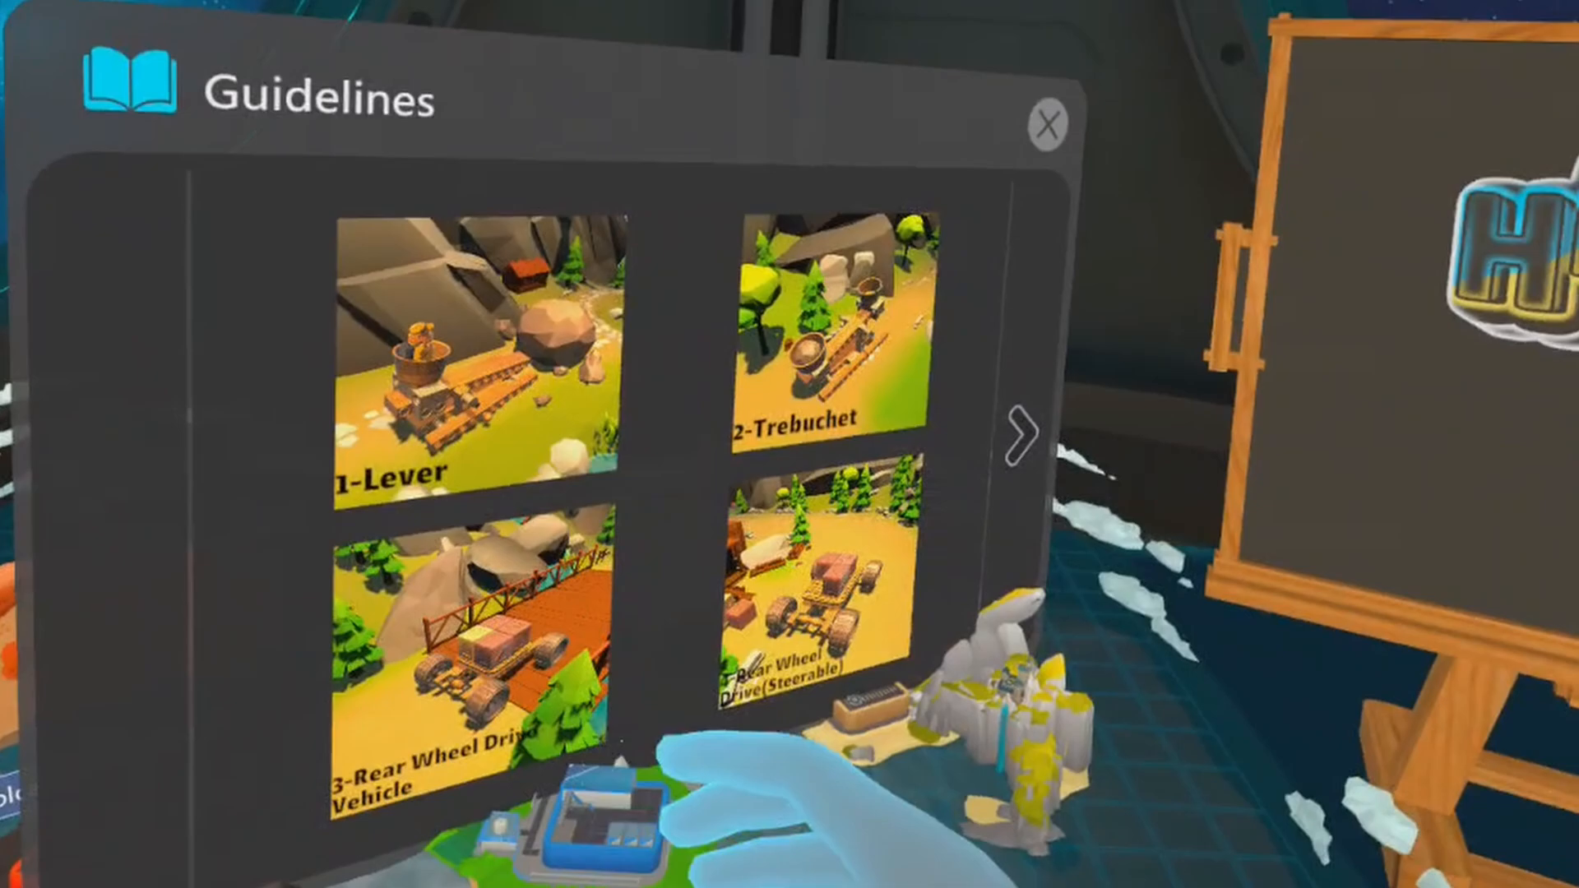
left_click(1025, 434)
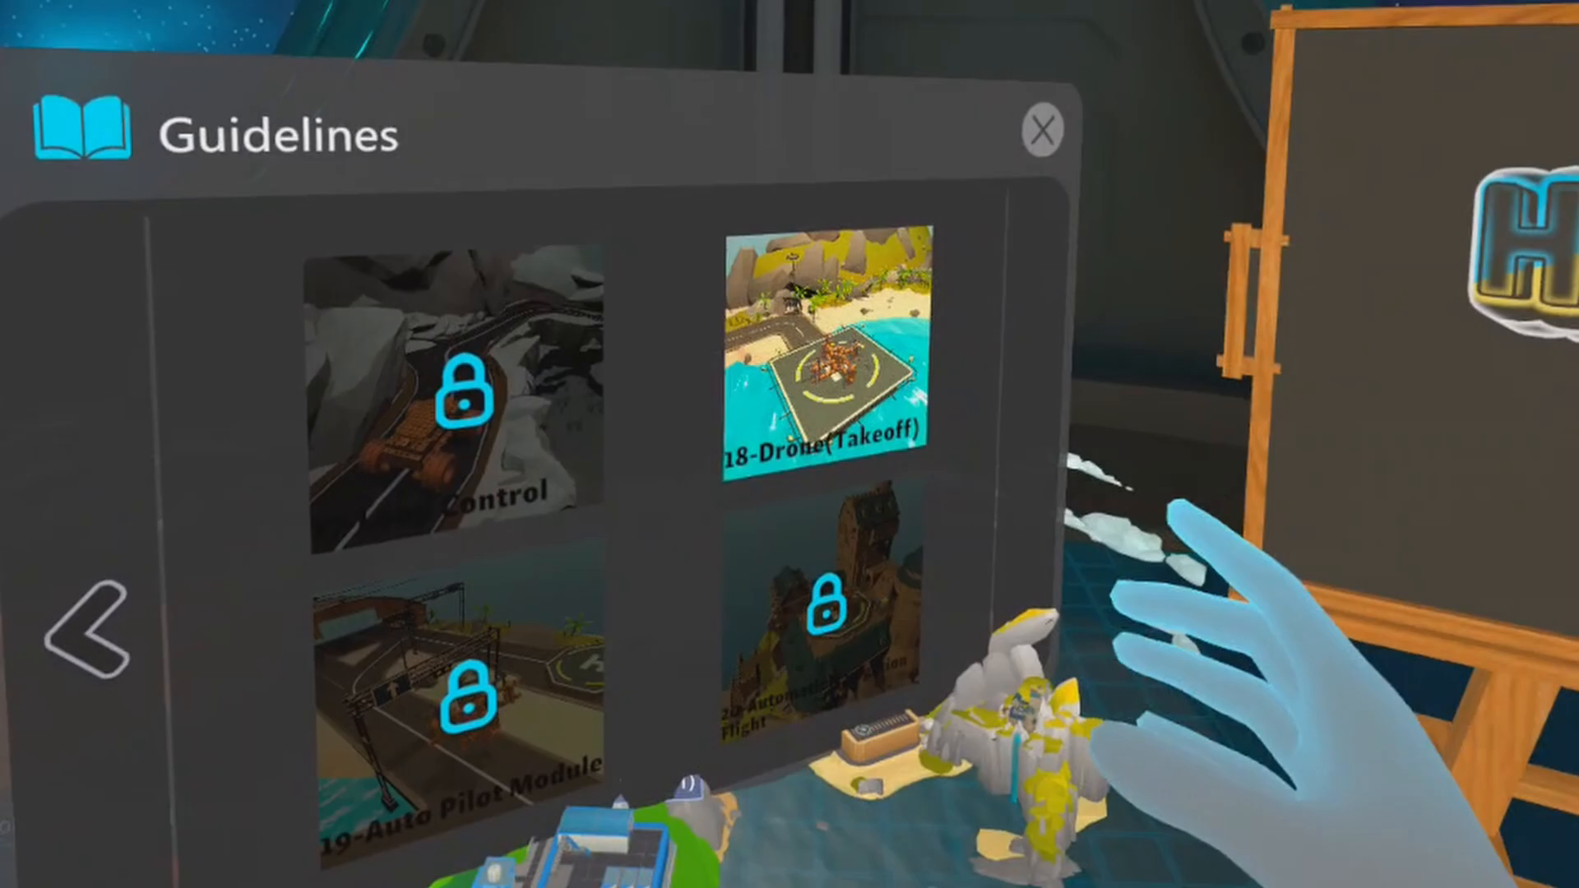
left_click(1041, 128)
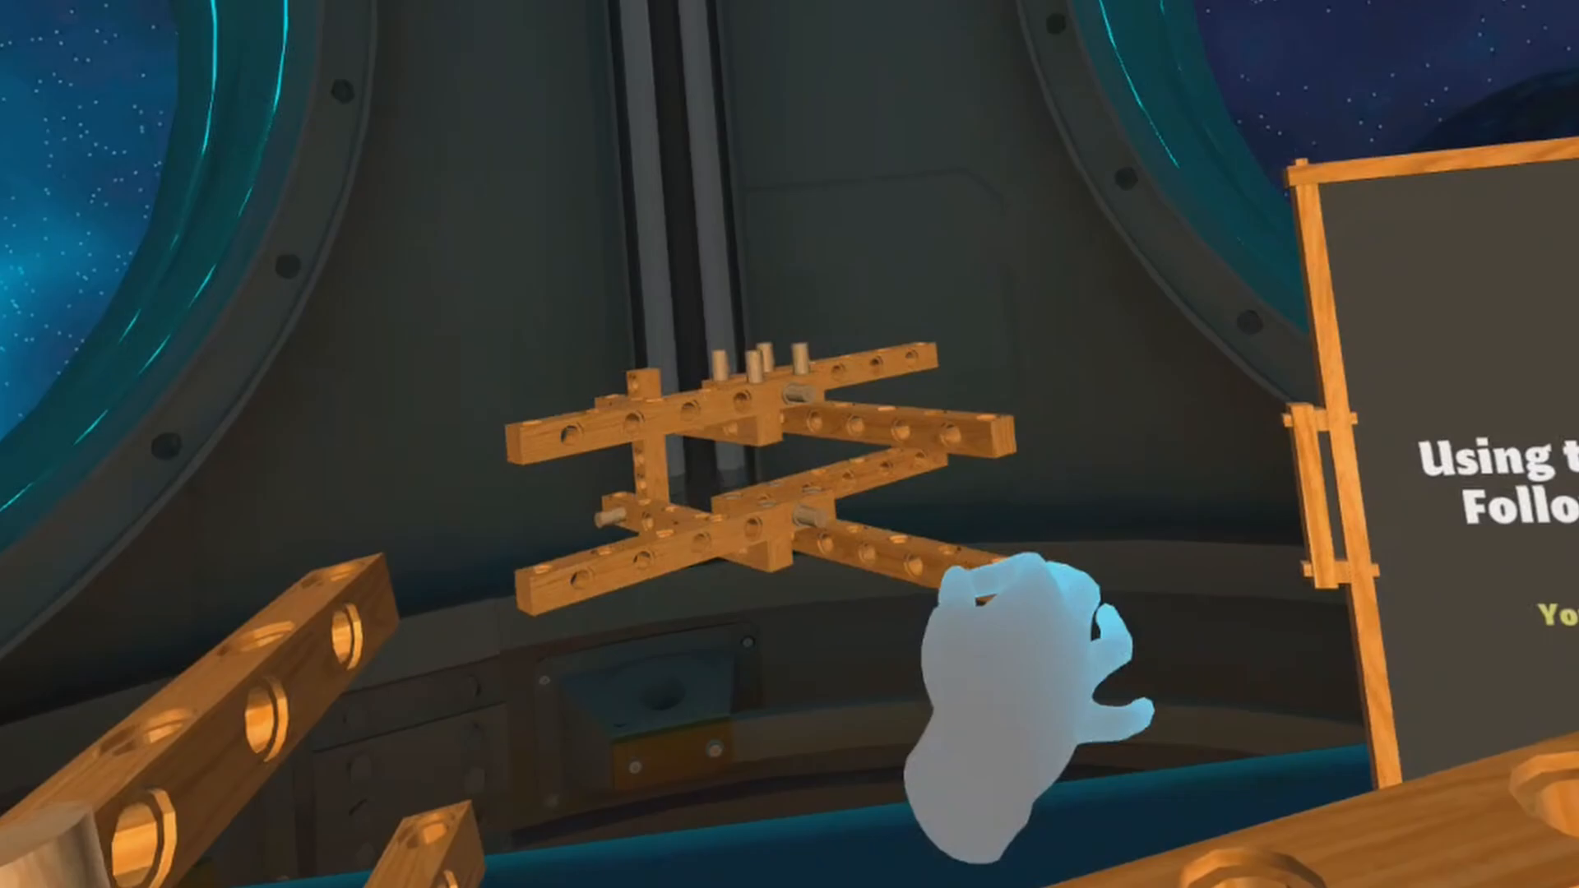